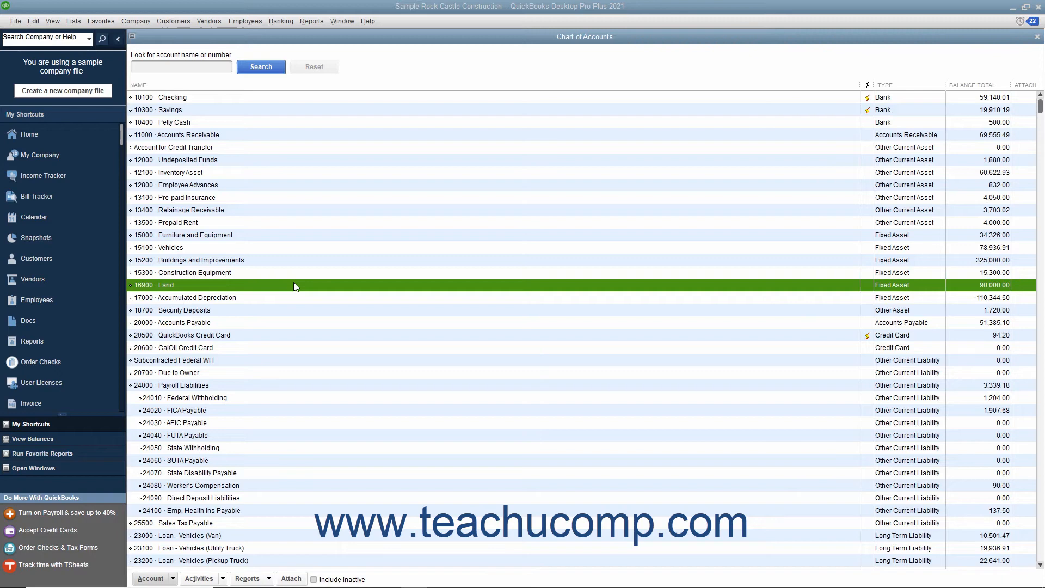
mouse_move(283, 372)
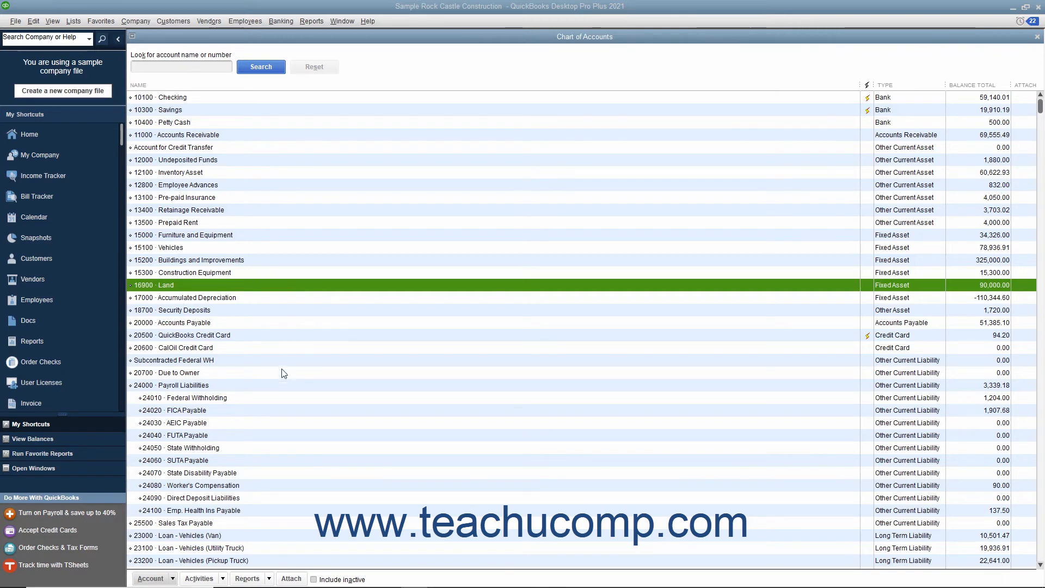
- Start a new Fixed Asset (major purchases) account from the Chart of Accounts
left_click(154, 578)
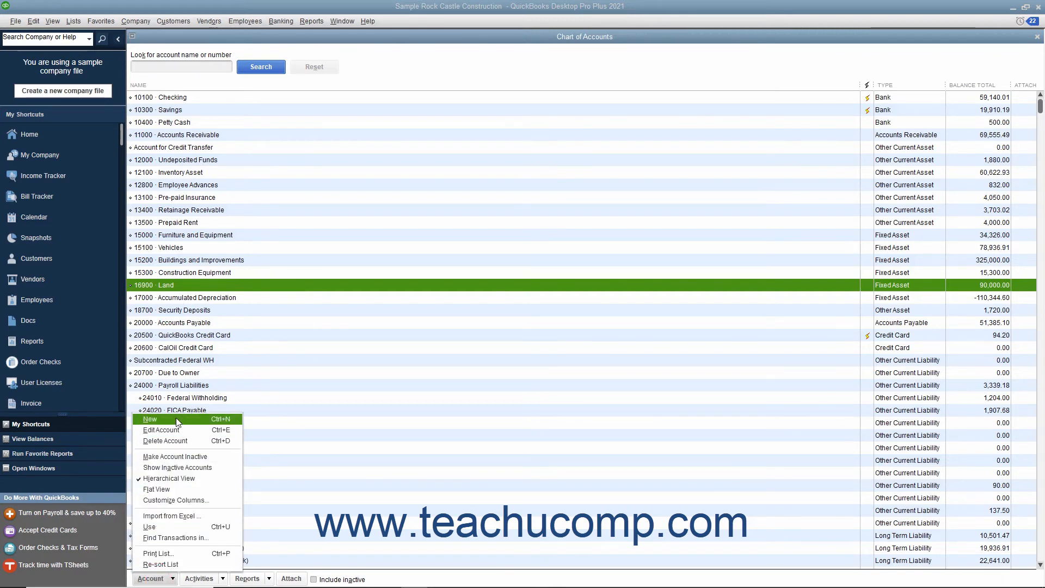
left_click(149, 419)
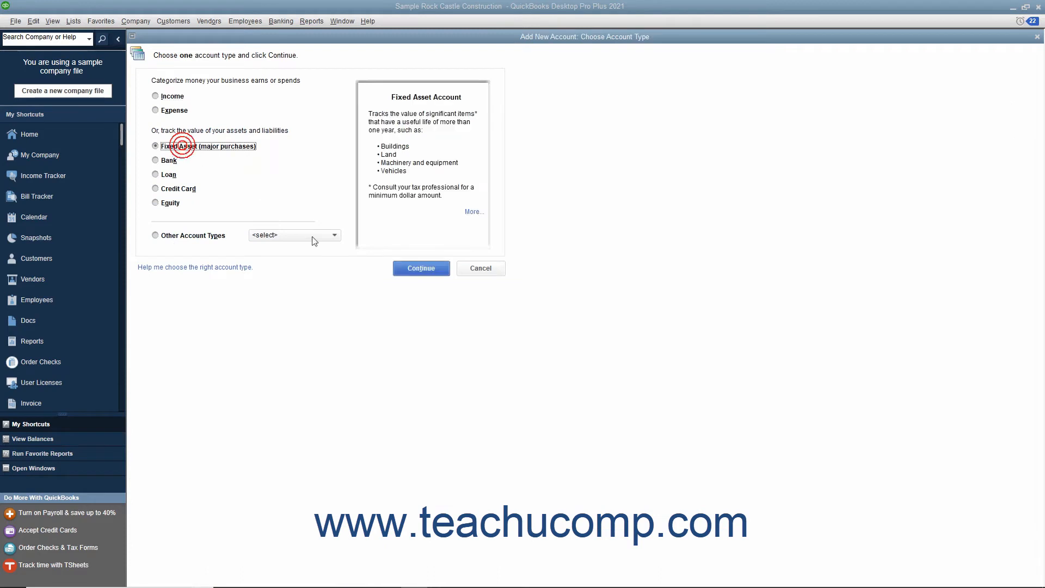
left_click(421, 268)
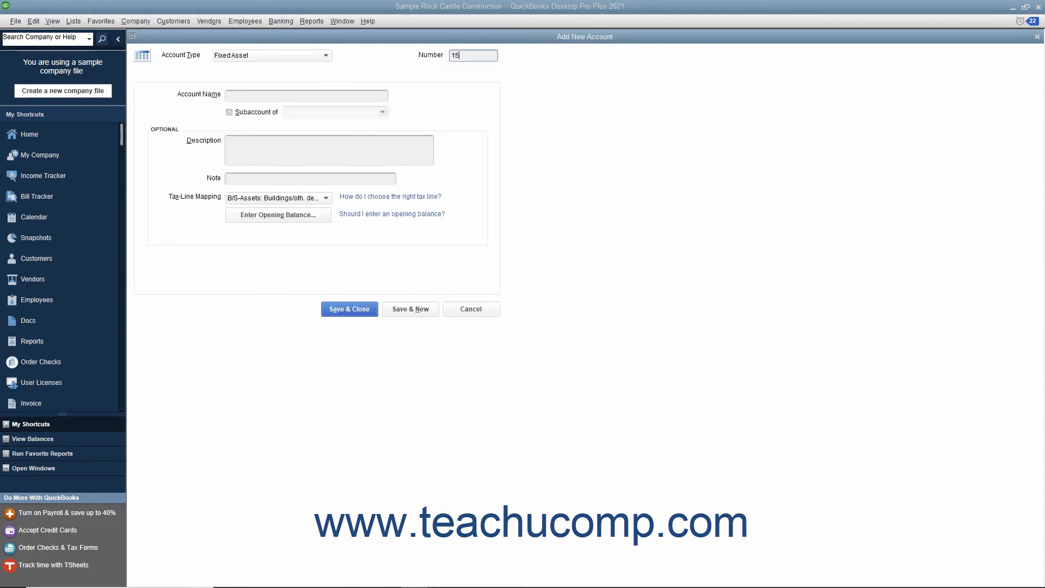
- Save fixed asset account 15400 'Construction Trailer' and start another new account
type("Construction T")
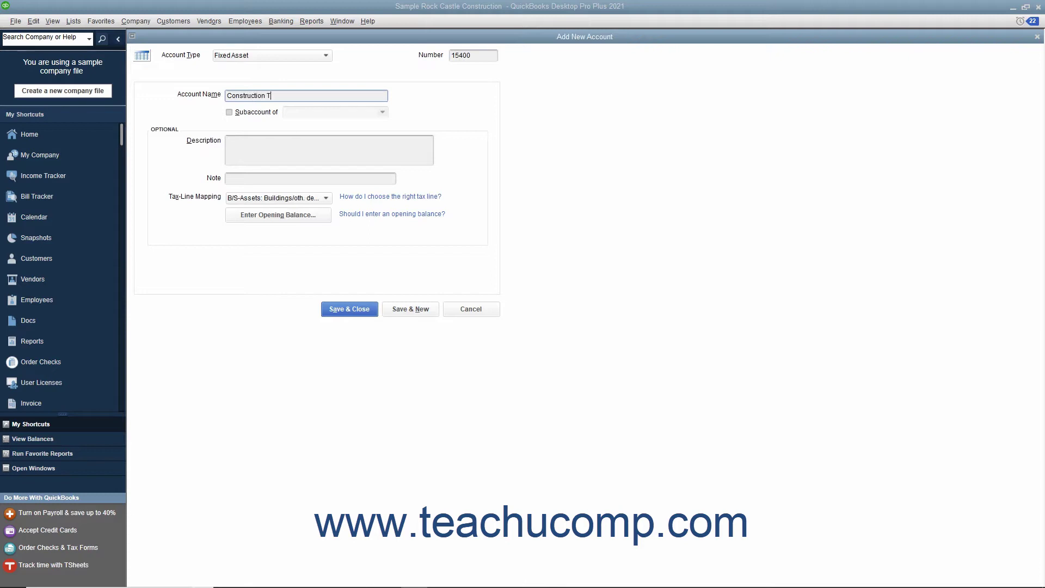
type("railer")
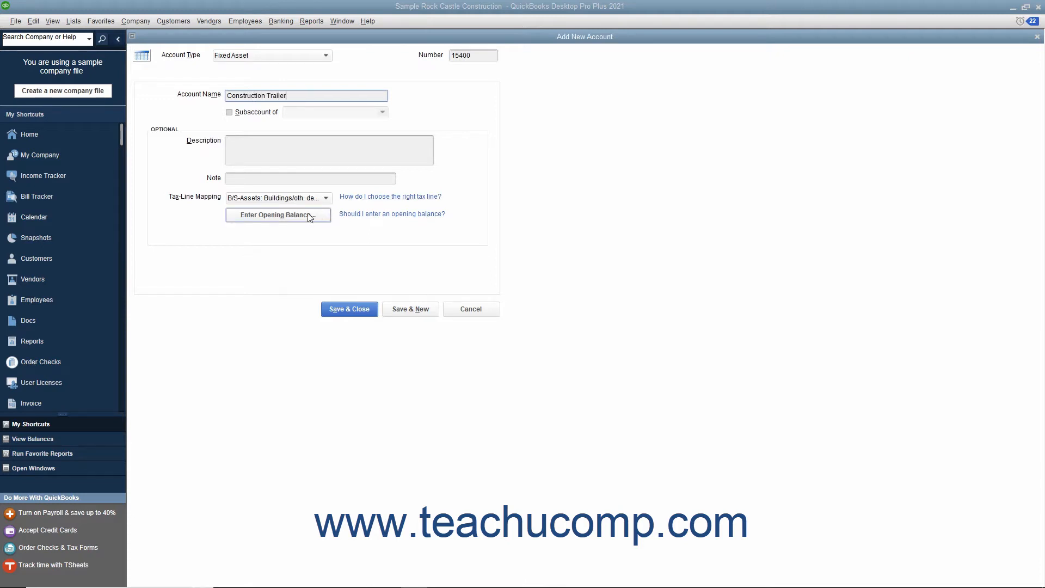
mouse_move(309, 243)
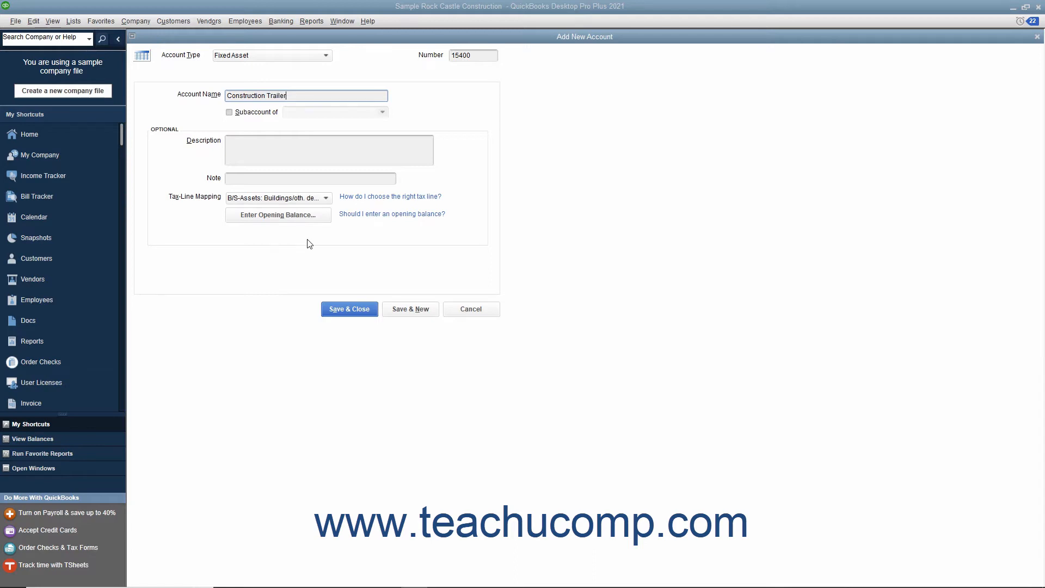
mouse_move(309, 239)
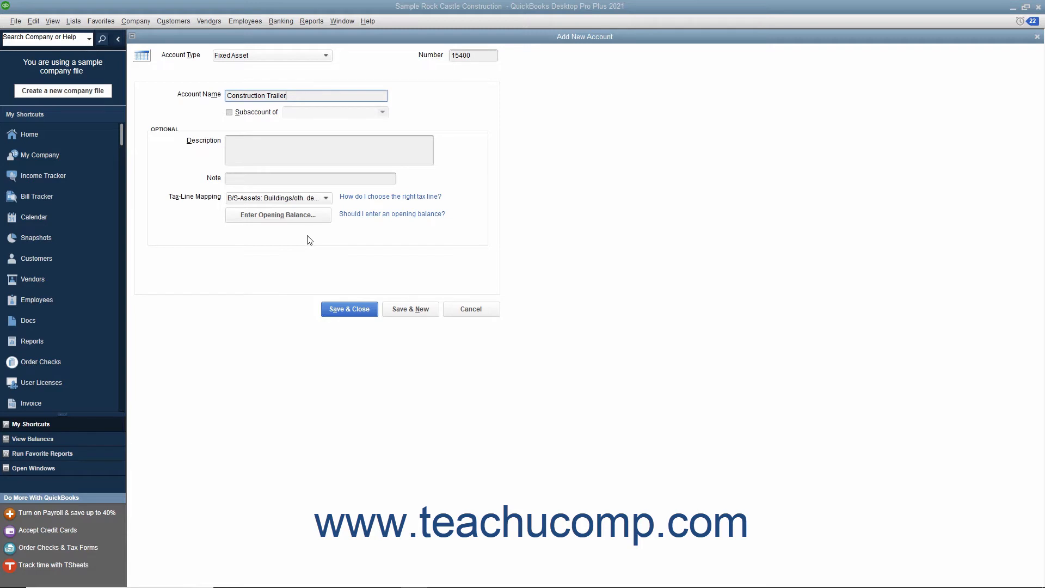
left_click(410, 309)
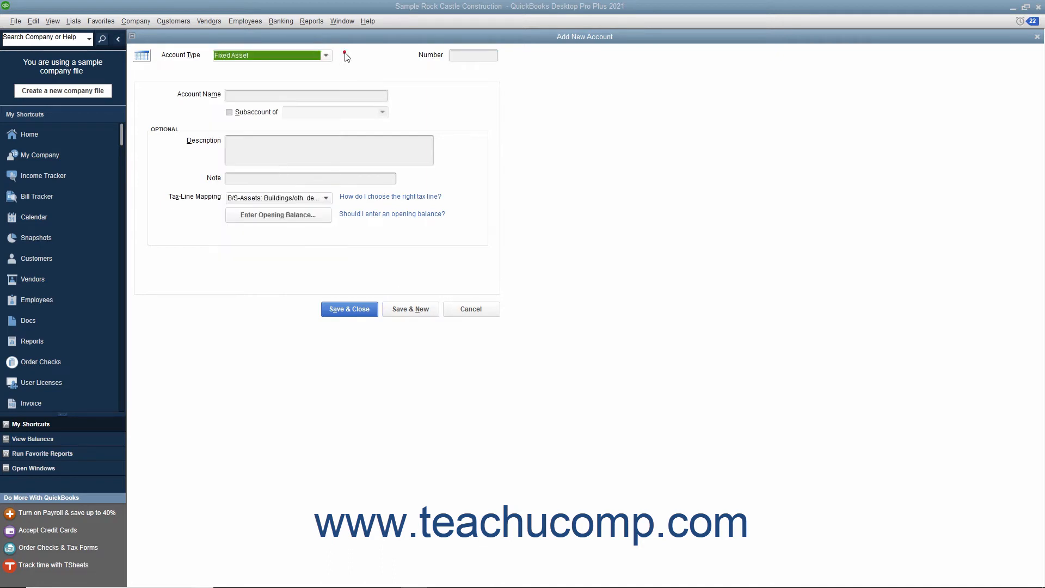
mouse_move(408, 56)
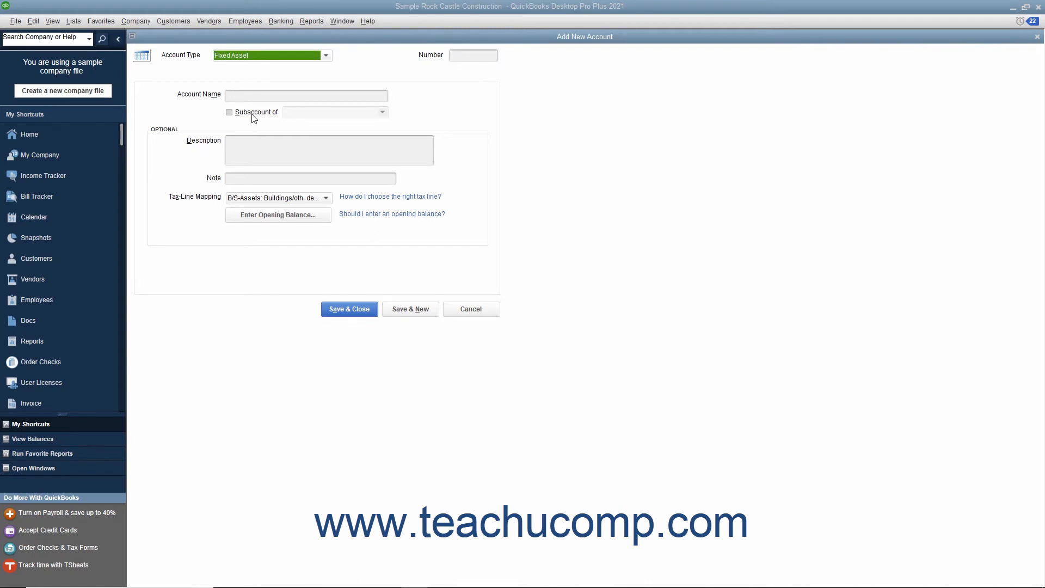
- Enter account 15410 'Original Cost' as a subaccount of 15400 Construction Trailer
left_click(472, 55)
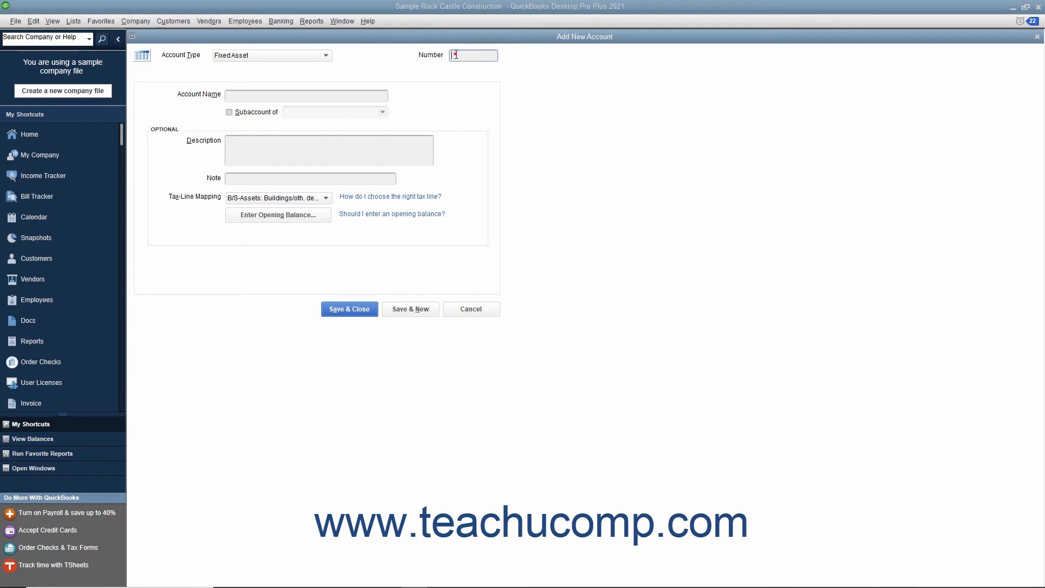
type("15410")
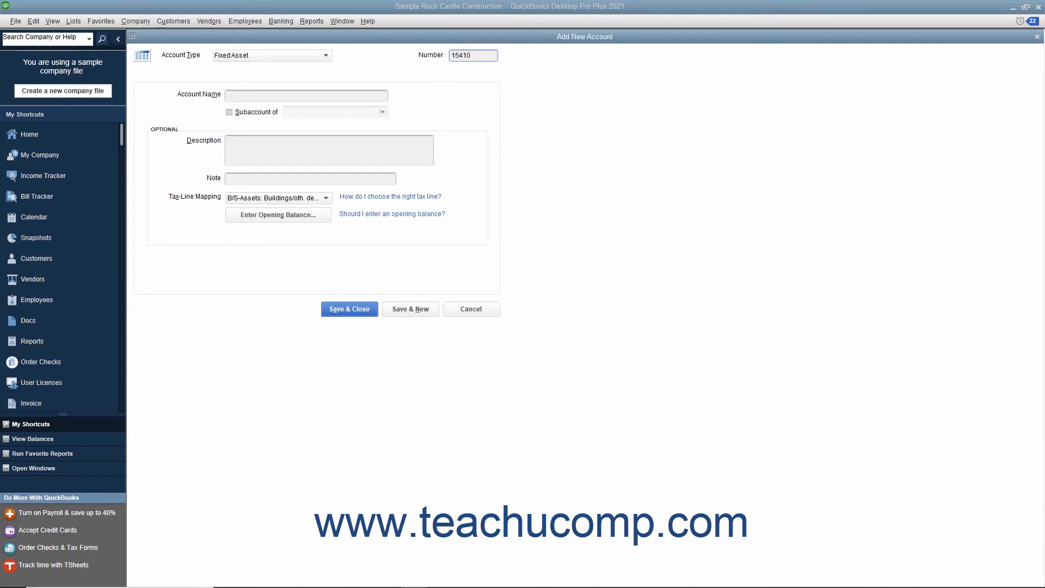
type("Original Cost")
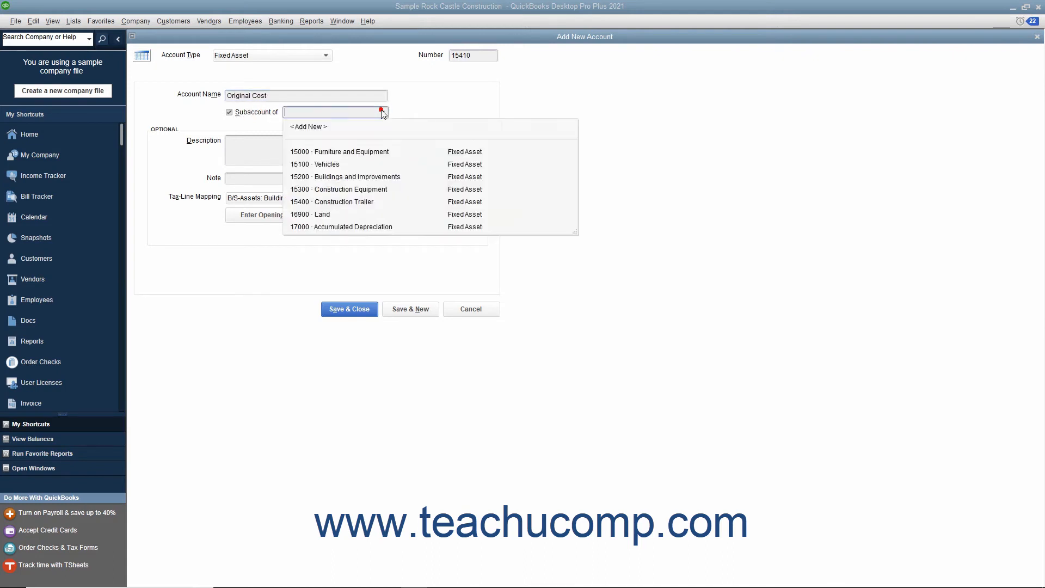
left_click(332, 201)
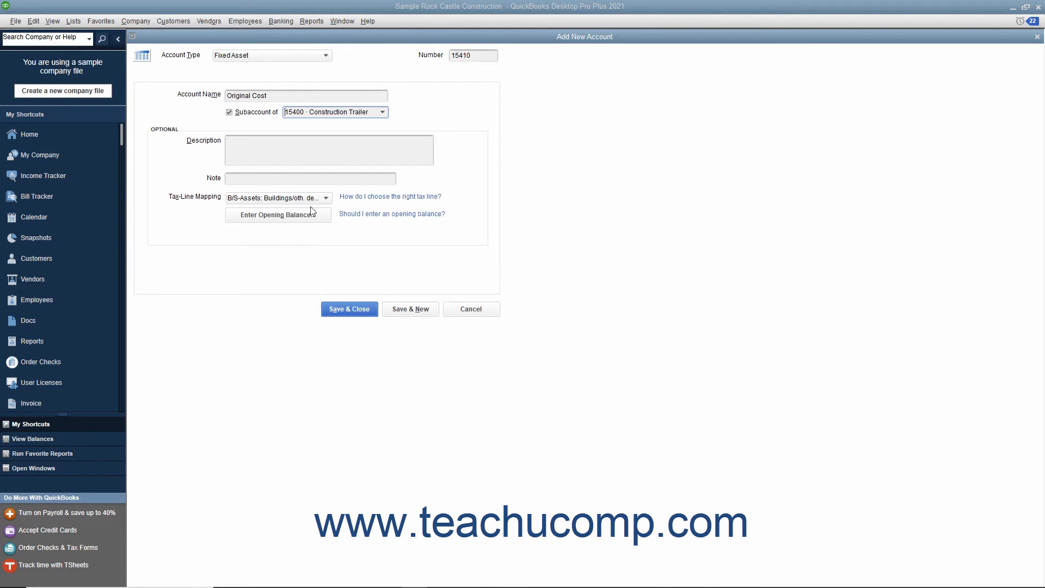
- Skip the opening balance and save Original Cost, starting another account
left_click(279, 214)
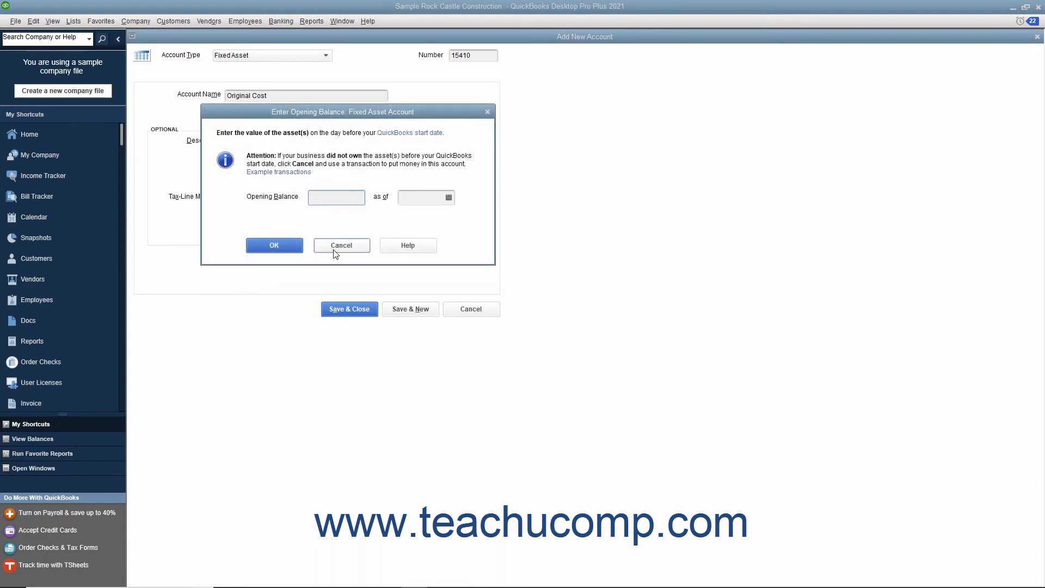
left_click(341, 245)
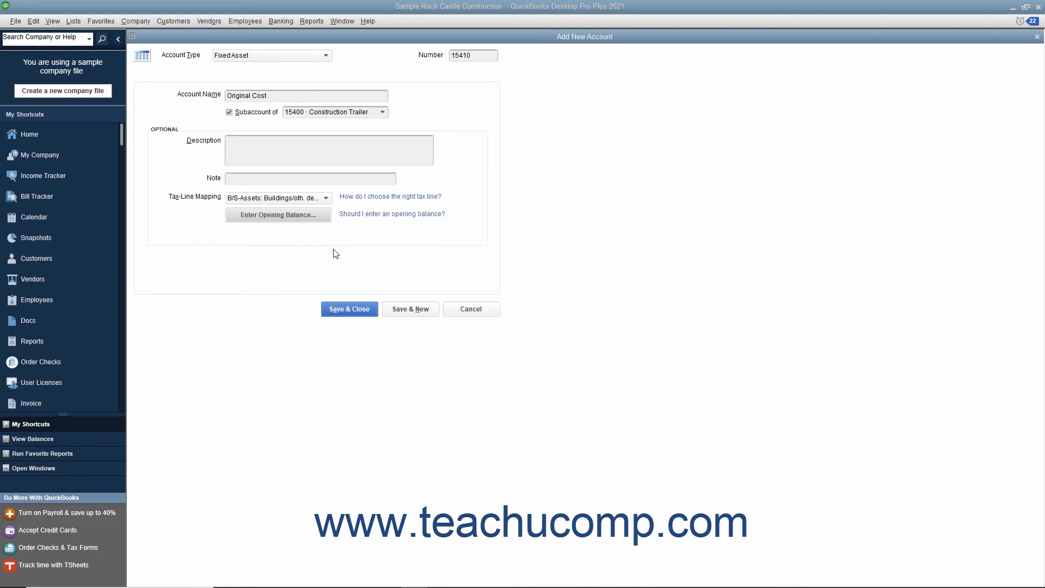
left_click(409, 309)
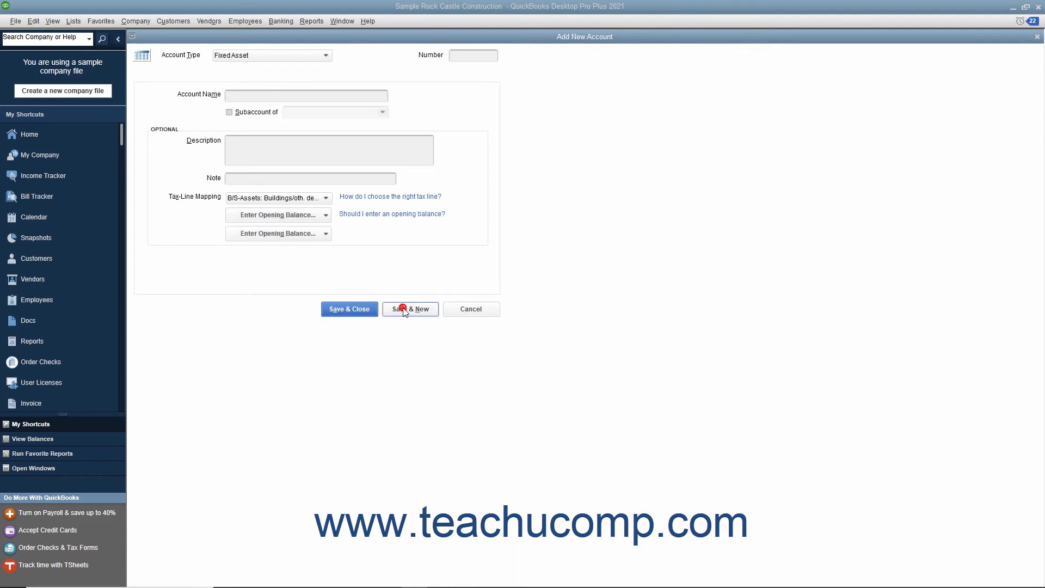
- Enter 15420 'Accumulated Depreciation' under 15400 Construction Trailer, cancelling the opening balance
type("154")
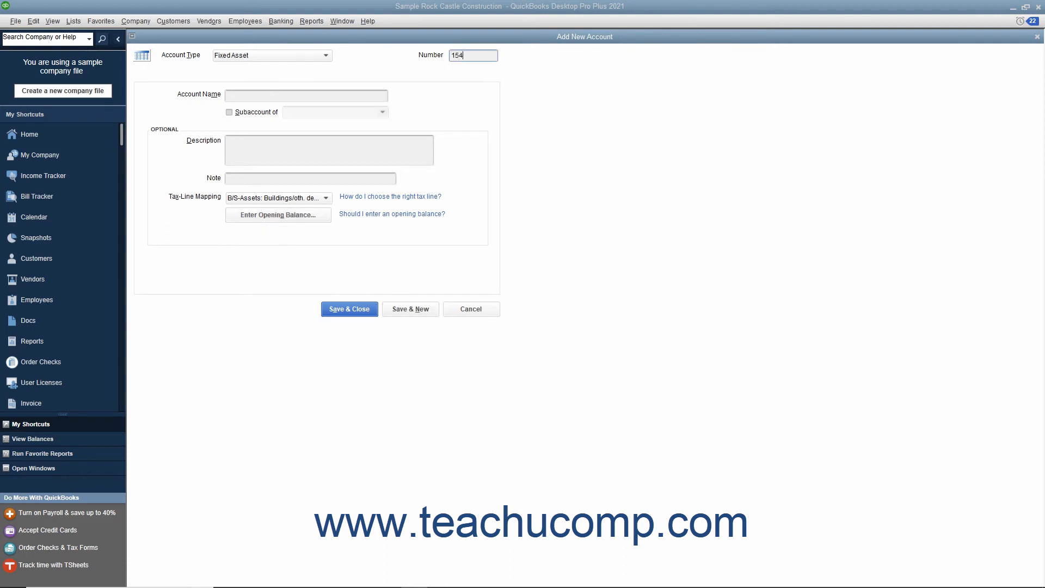
type("Accumulated Depreciation")
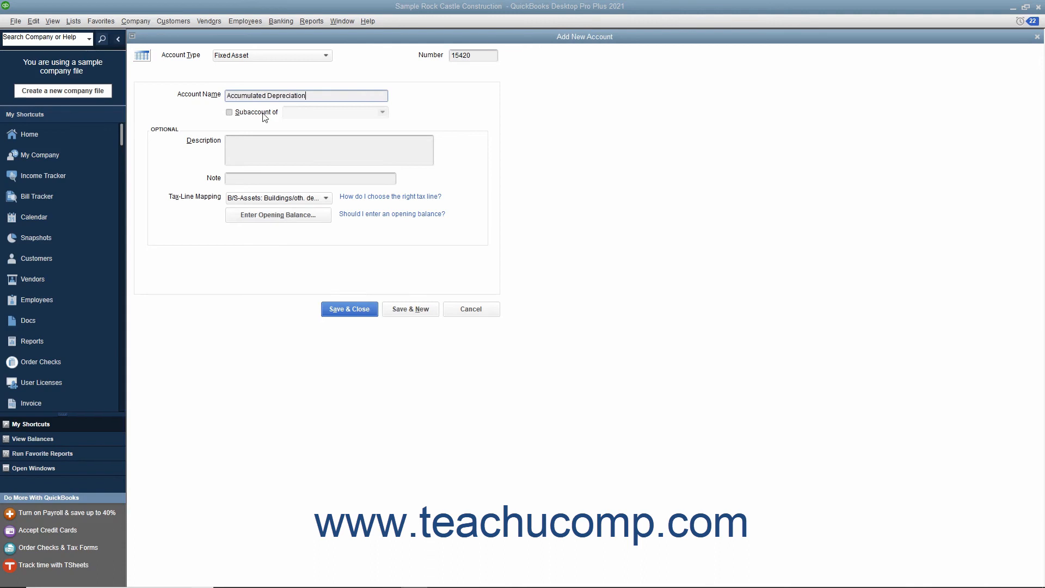
left_click(229, 112)
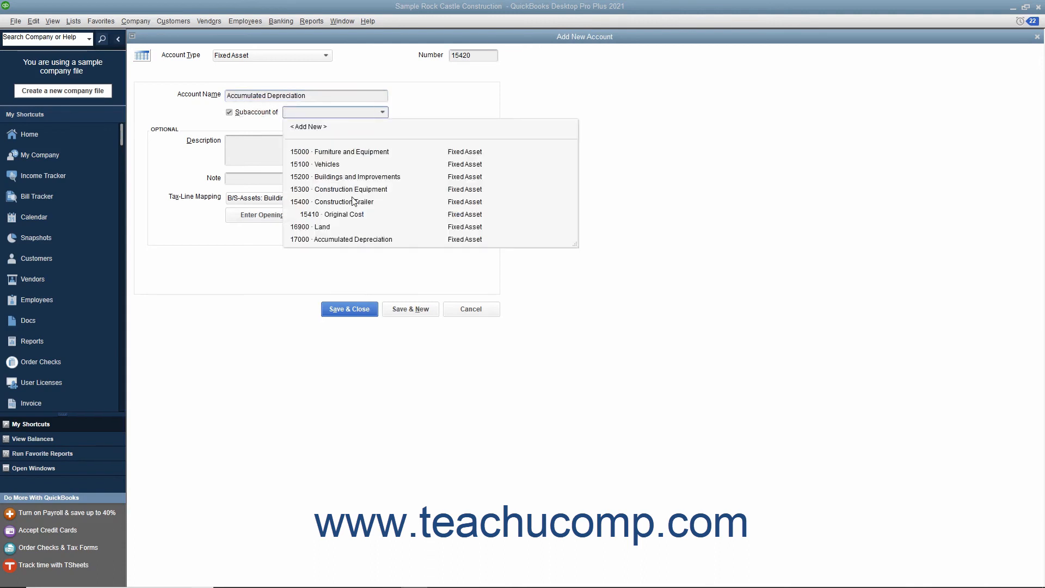
left_click(342, 201)
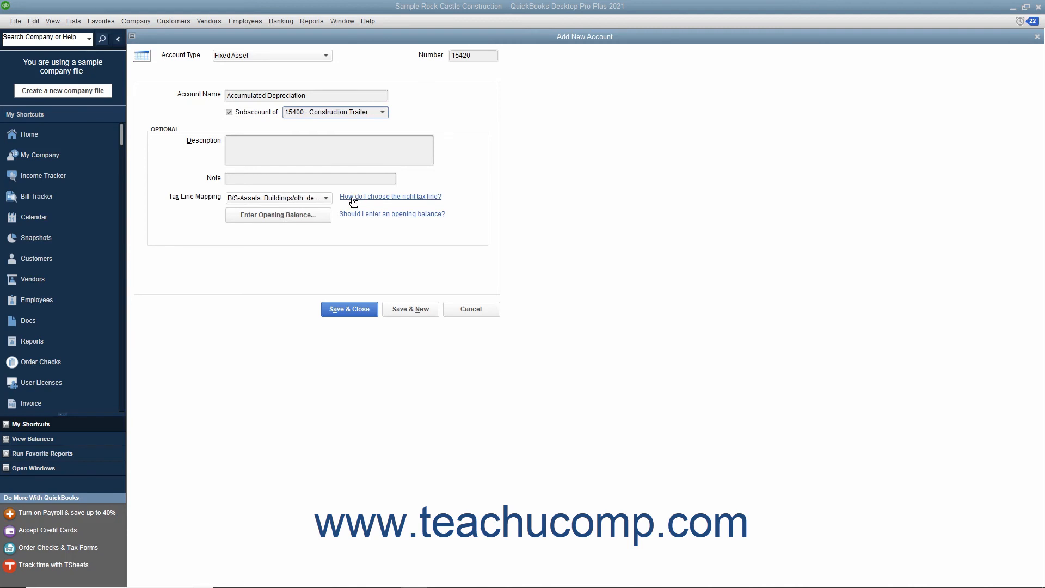
left_click(278, 215)
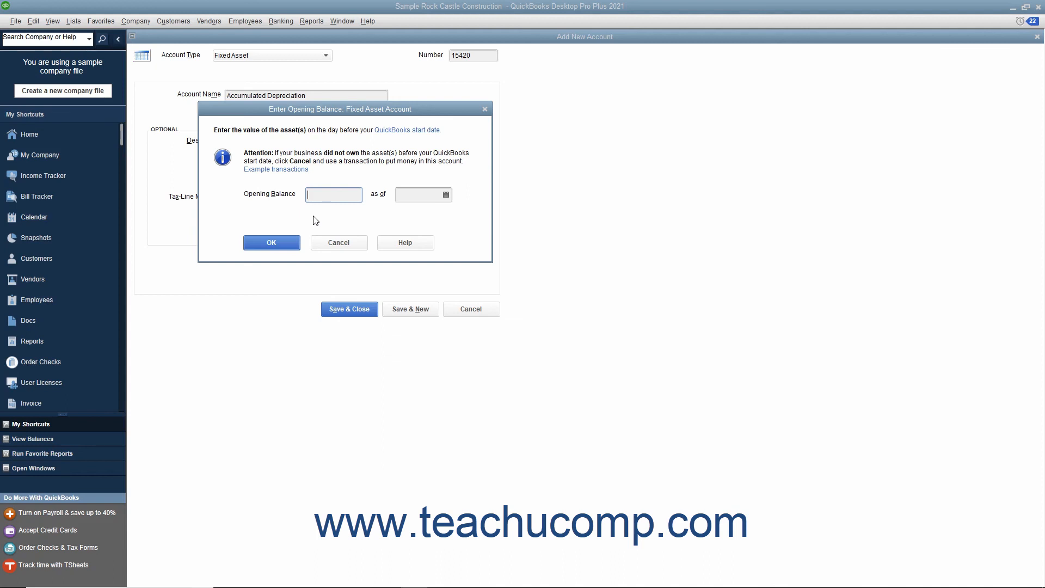
mouse_move(327, 236)
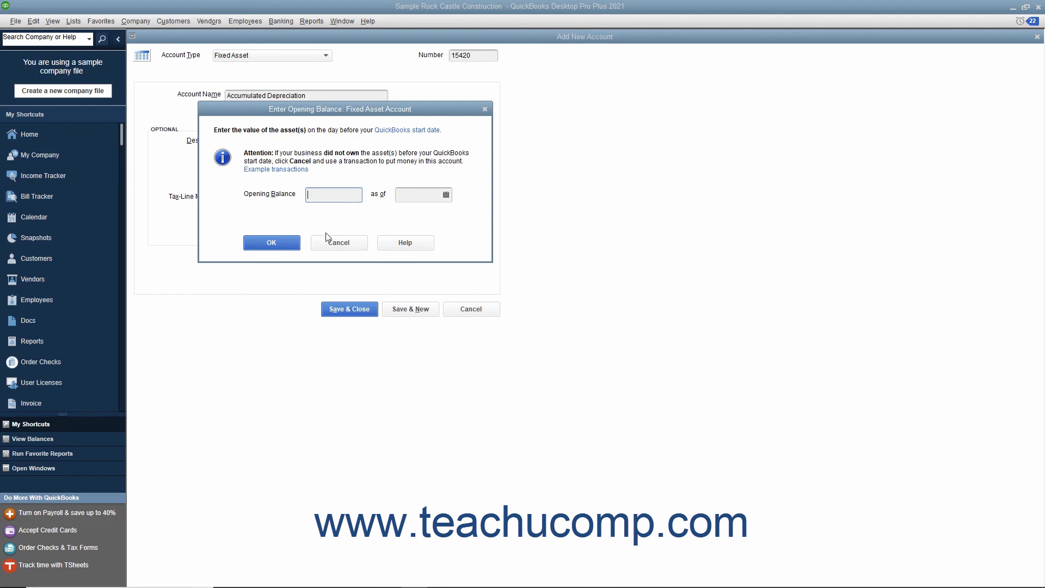
left_click(339, 242)
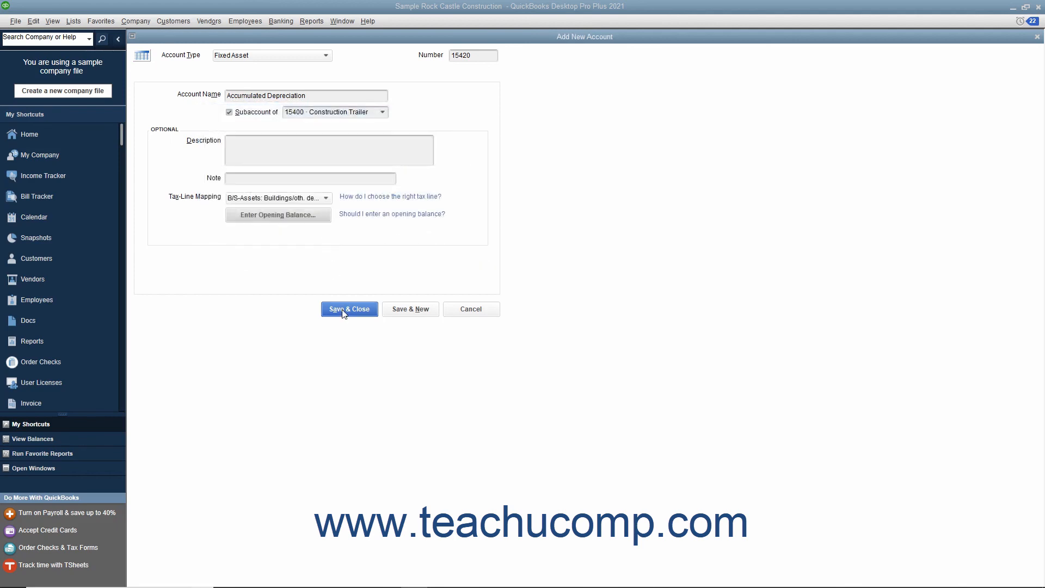